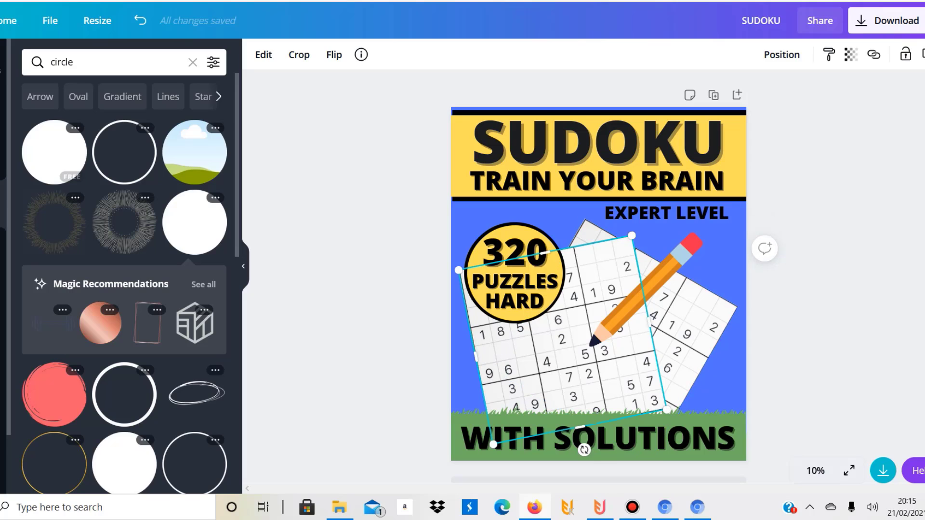
Browse the PuzzleWiz tutorials, then reopen the Sudoku generator with its default settings
text(sudoku)
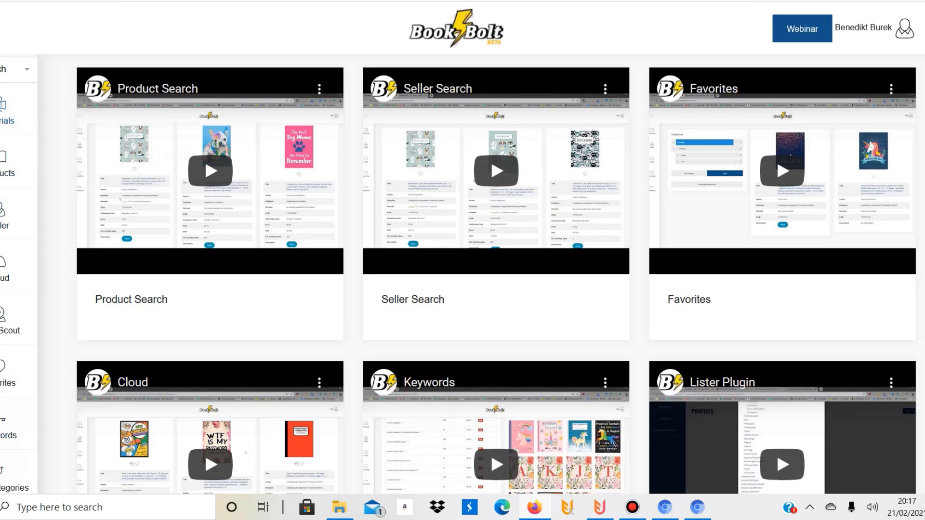
mouse_move(210, 171)
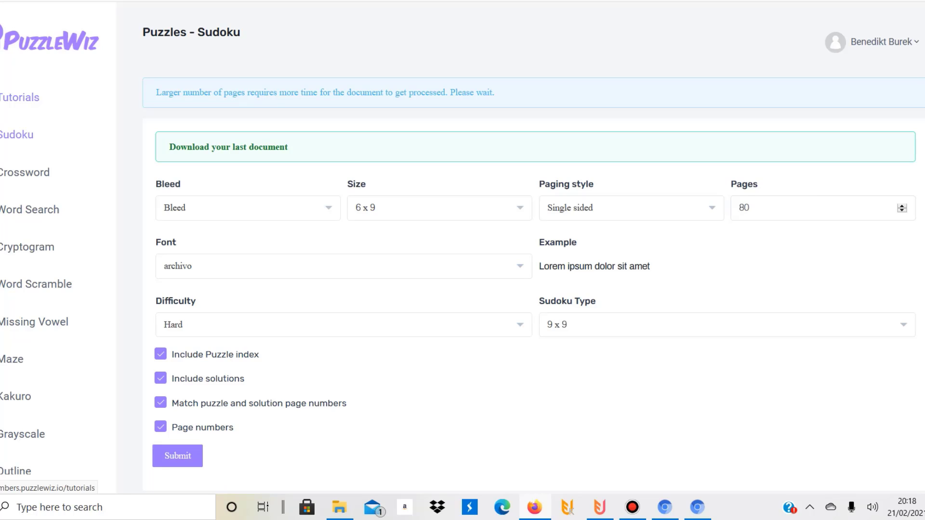
click(29, 209)
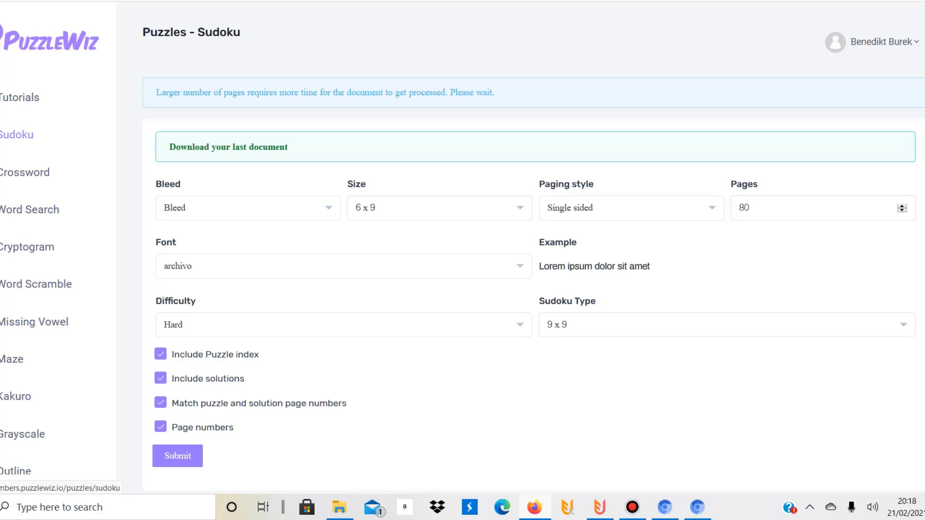
click(19, 98)
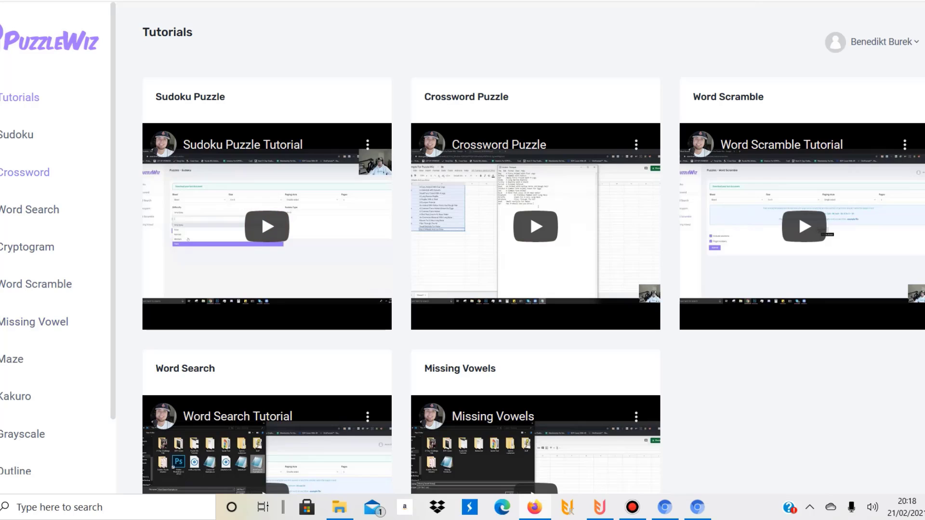
mouse_move(17, 134)
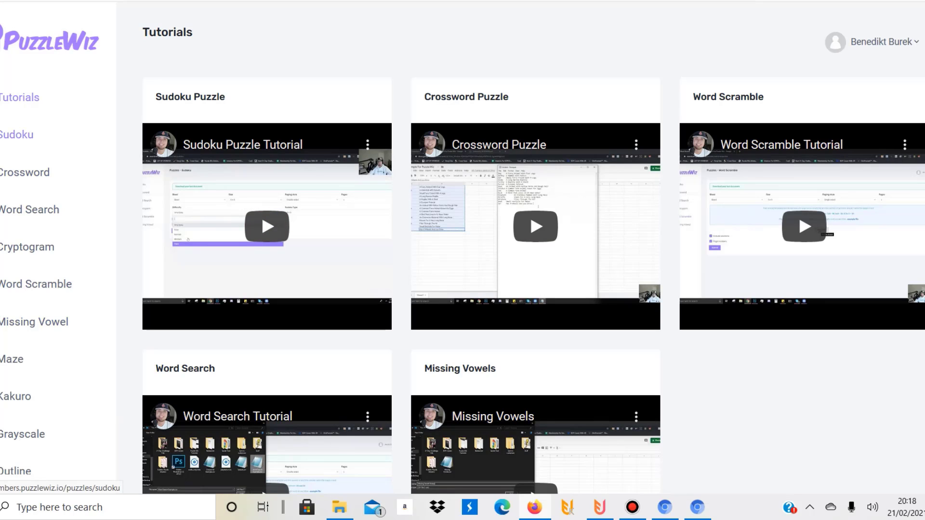
click(16, 134)
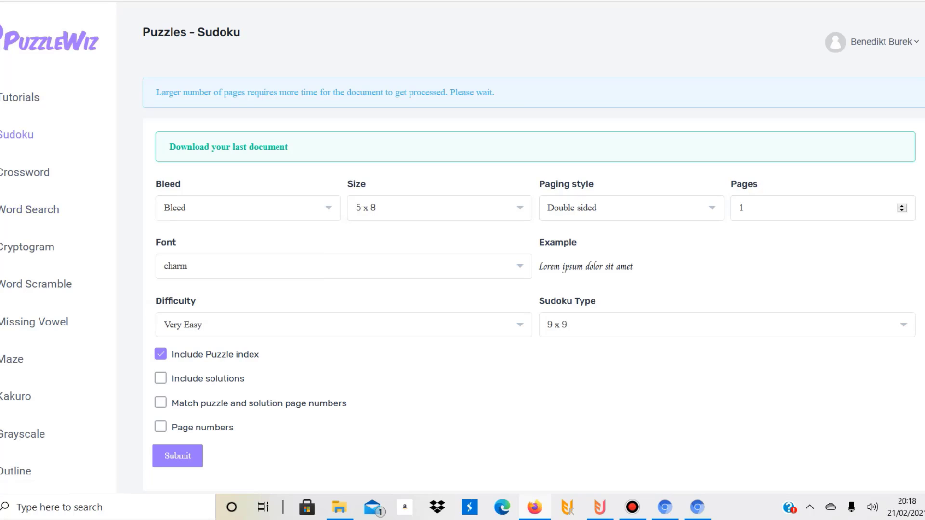
Set the book layout to 6 x 9 trim, single sided, 80 pages
click(439, 208)
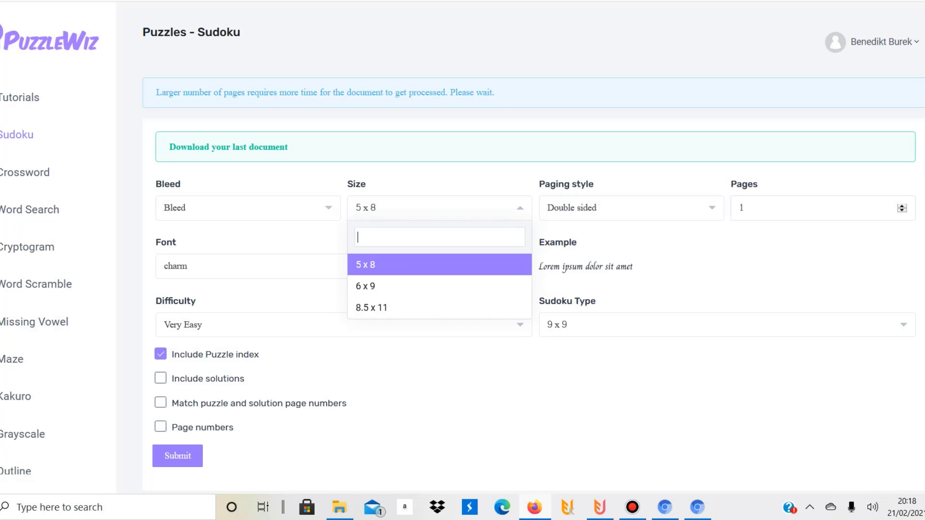
click(366, 286)
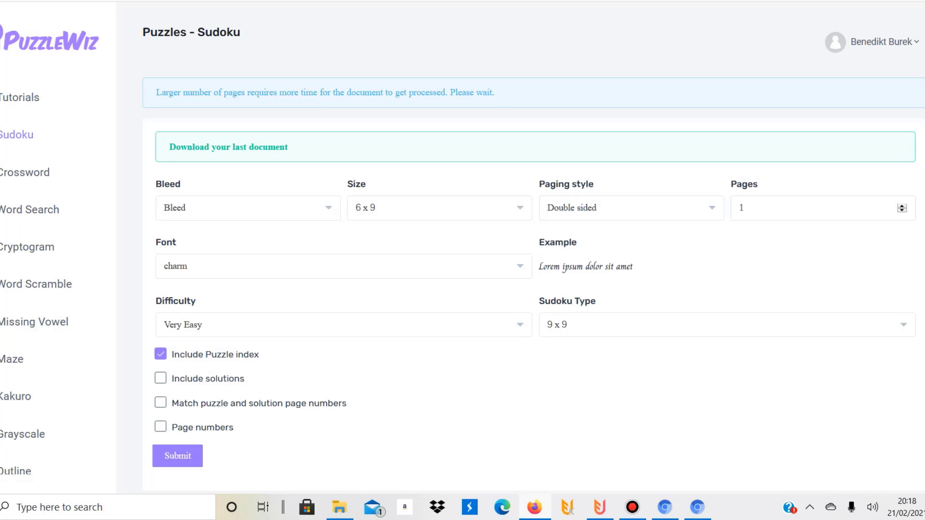
click(628, 208)
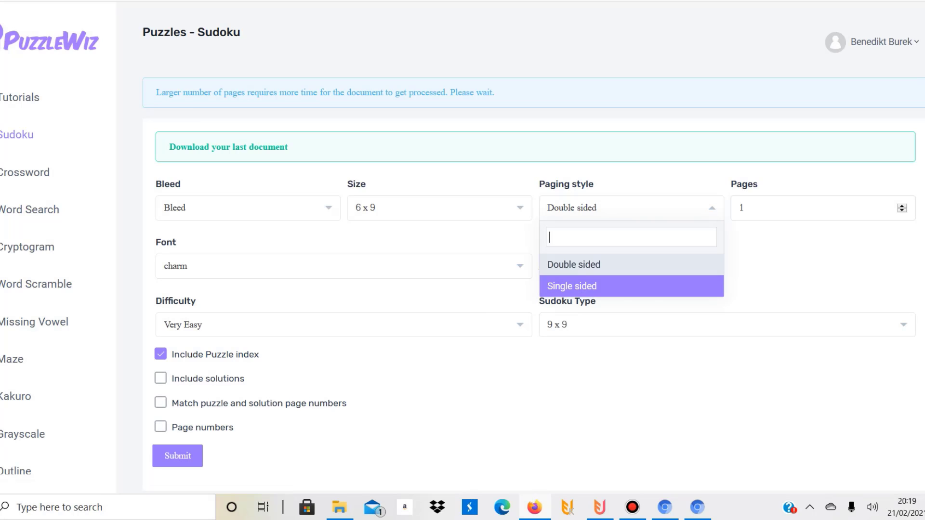
click(570, 286)
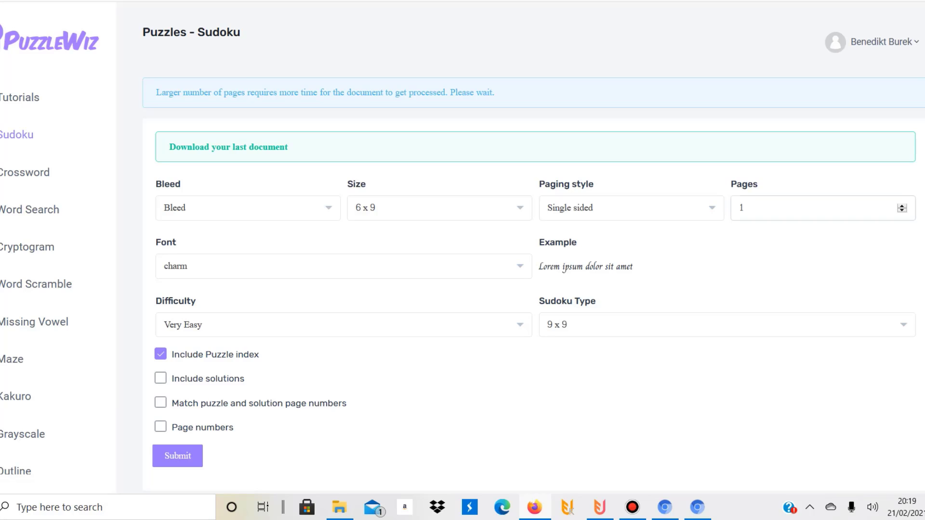
text(80)
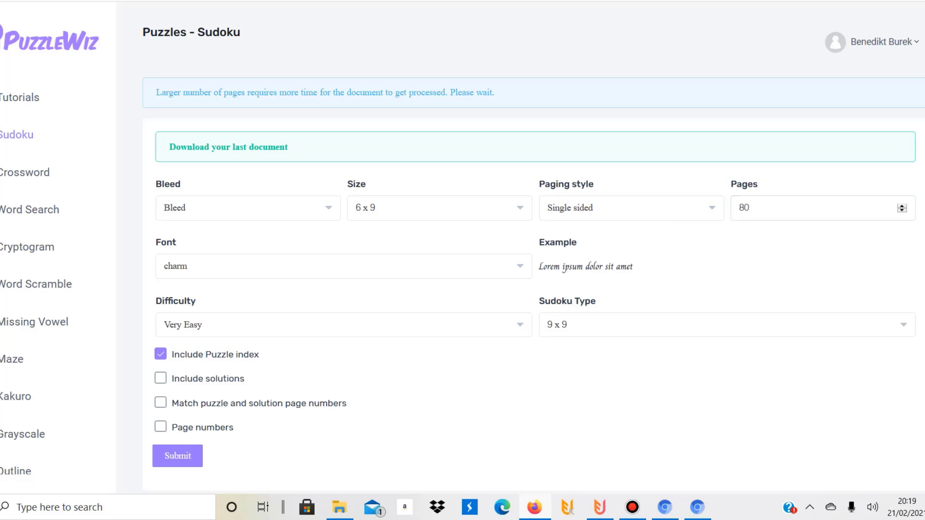
Choose Hard difficulty, enable solutions and page-numbering options, and use the gafata font
click(343, 325)
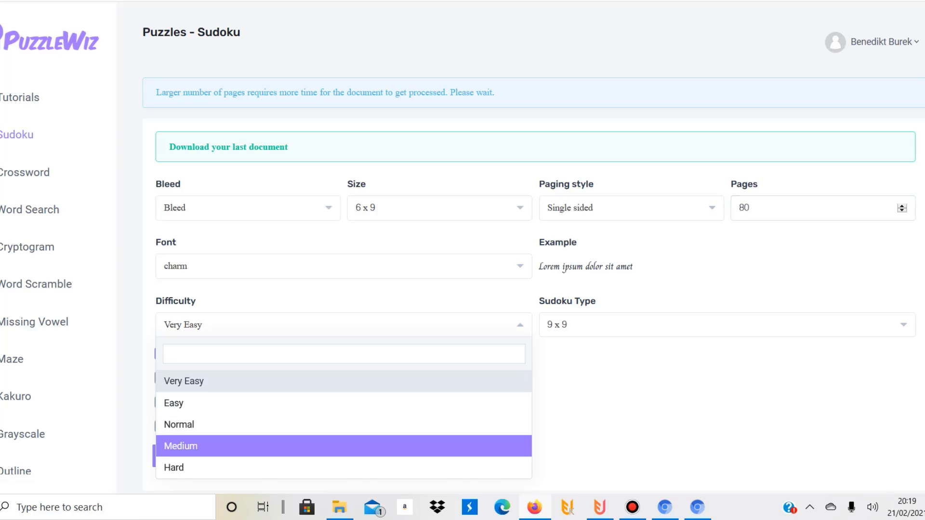
click(173, 468)
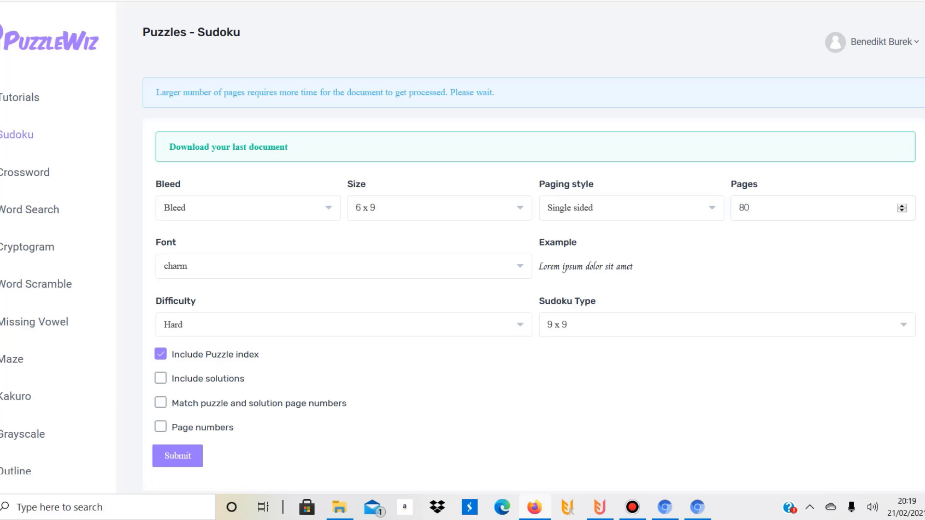
click(160, 378)
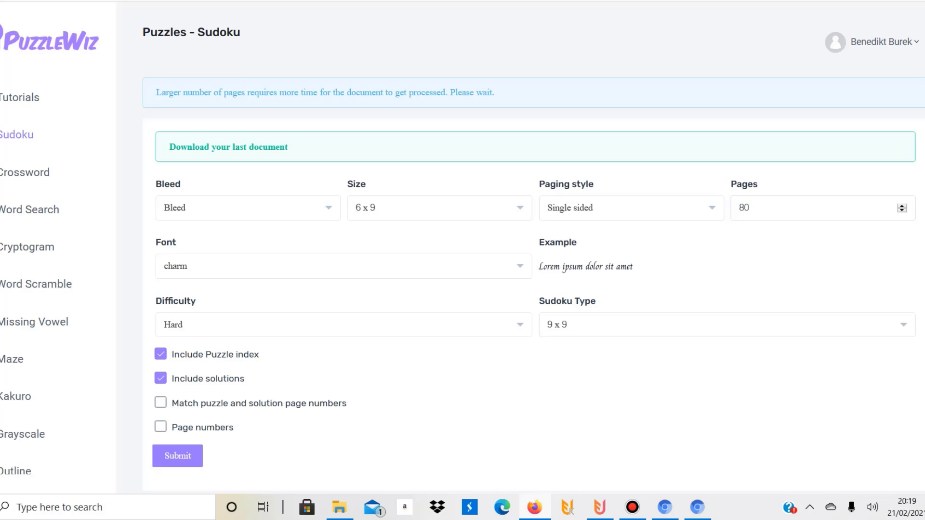
click(161, 403)
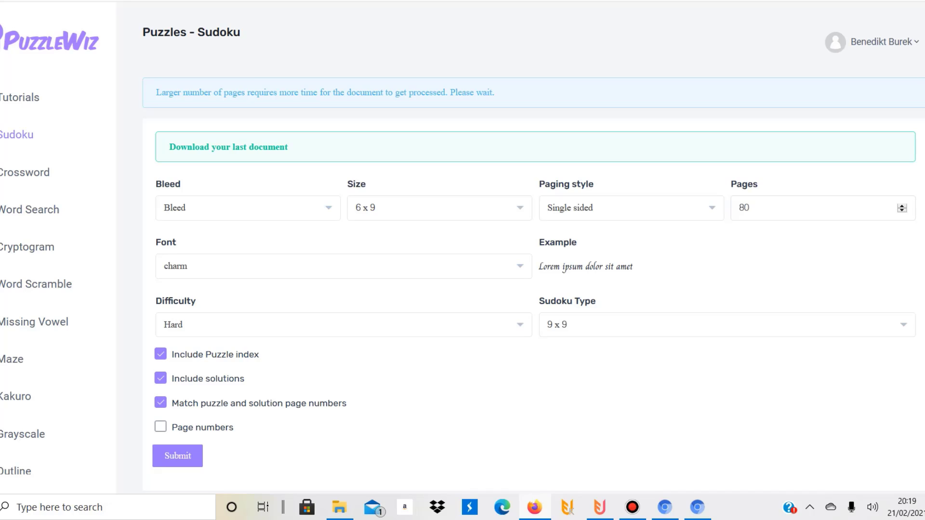
click(160, 427)
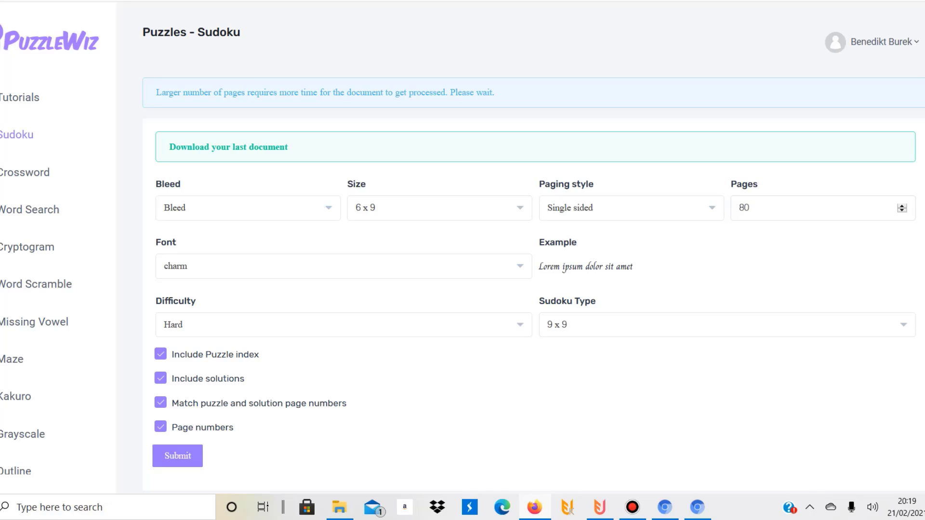
click(342, 266)
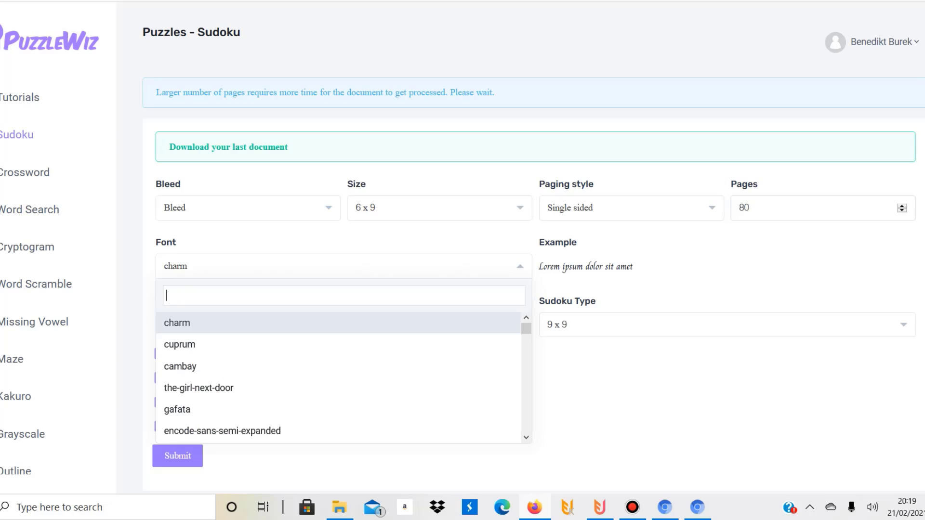
click(177, 409)
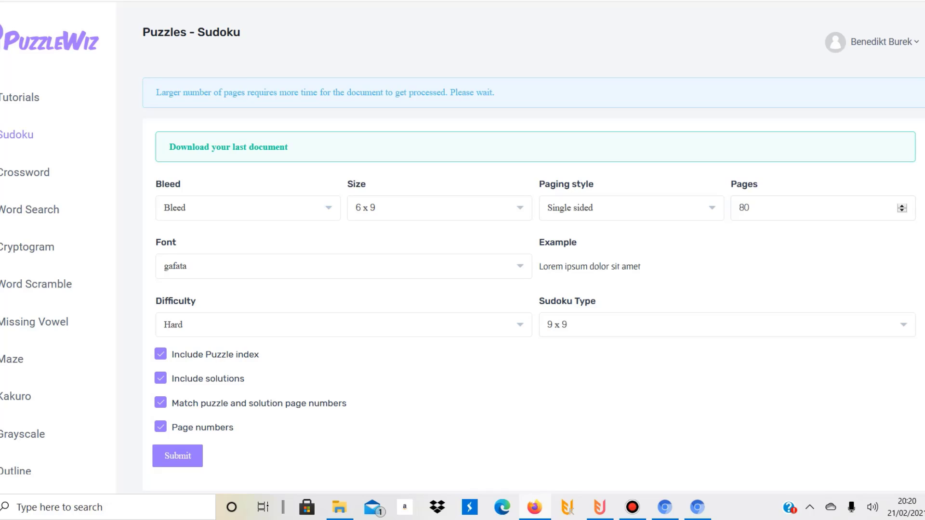
Submit the Sudoku settings and wait for the document to finish processing
click(177, 455)
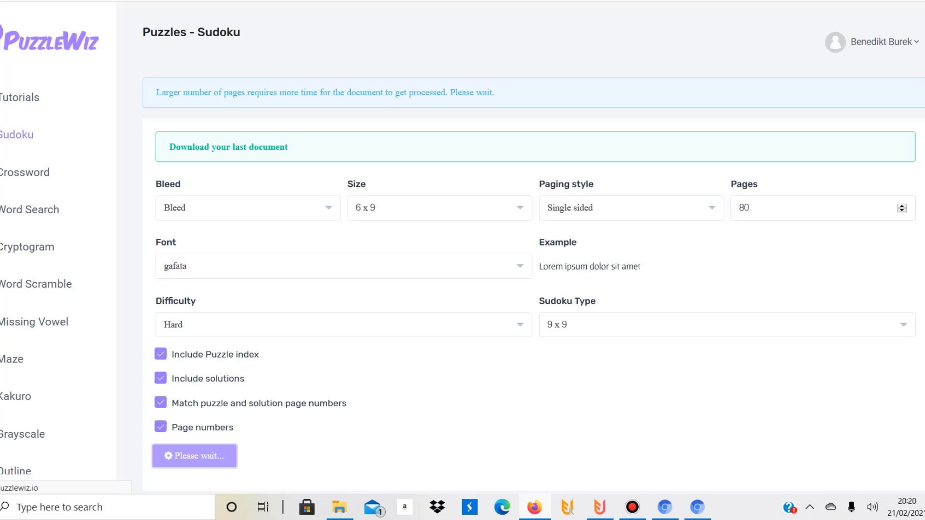
click(194, 455)
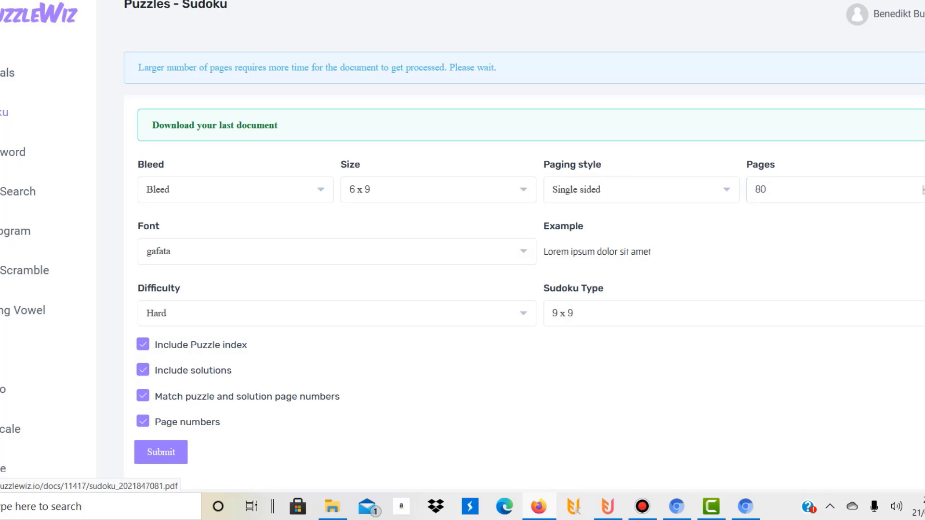
click(213, 126)
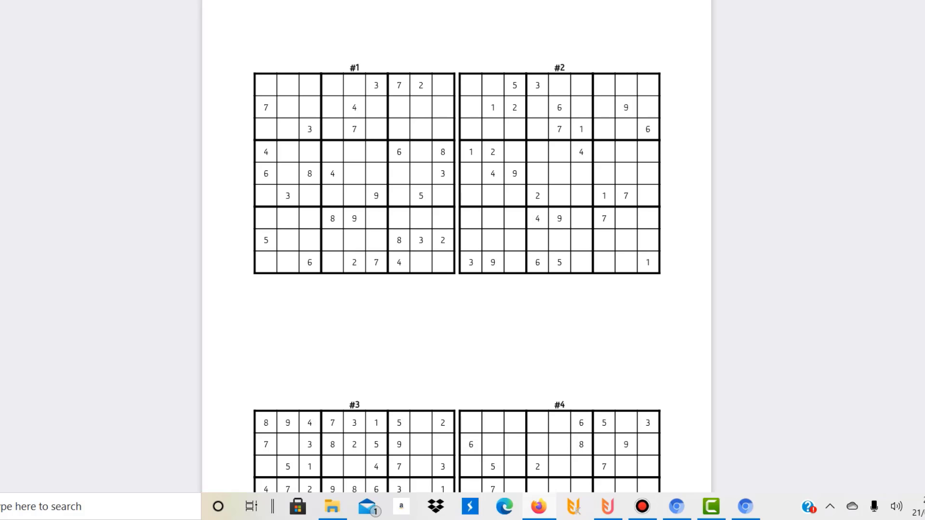
scroll(down, 3)
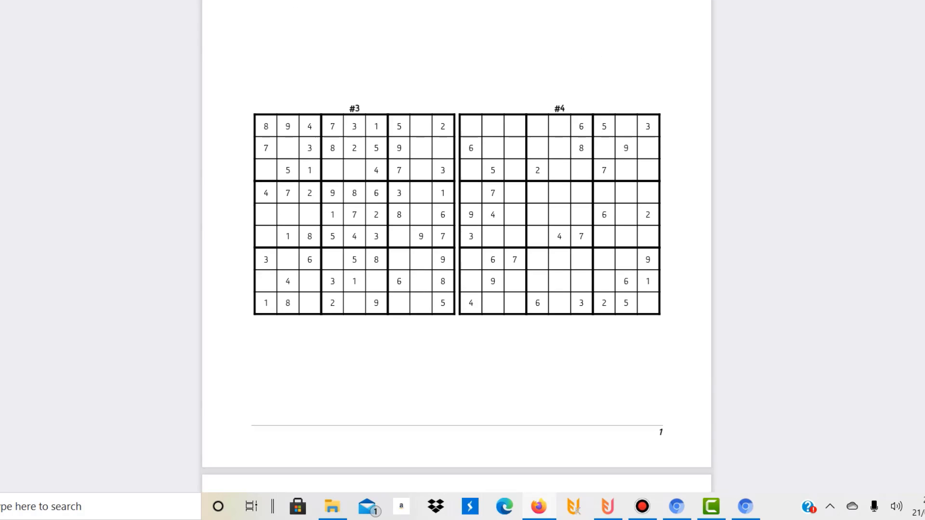
scroll(down, 3)
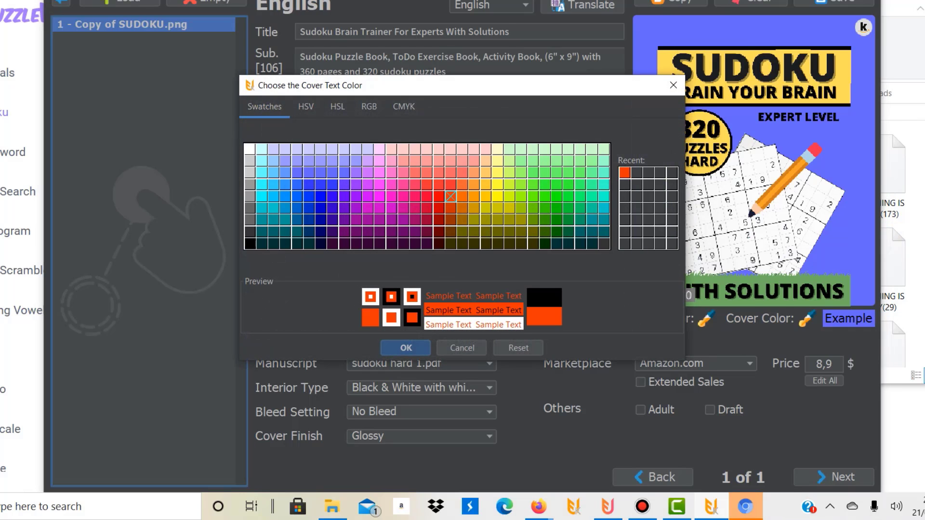
Confirm the orange swatch, then change the cover colour to blue instead
click(405, 347)
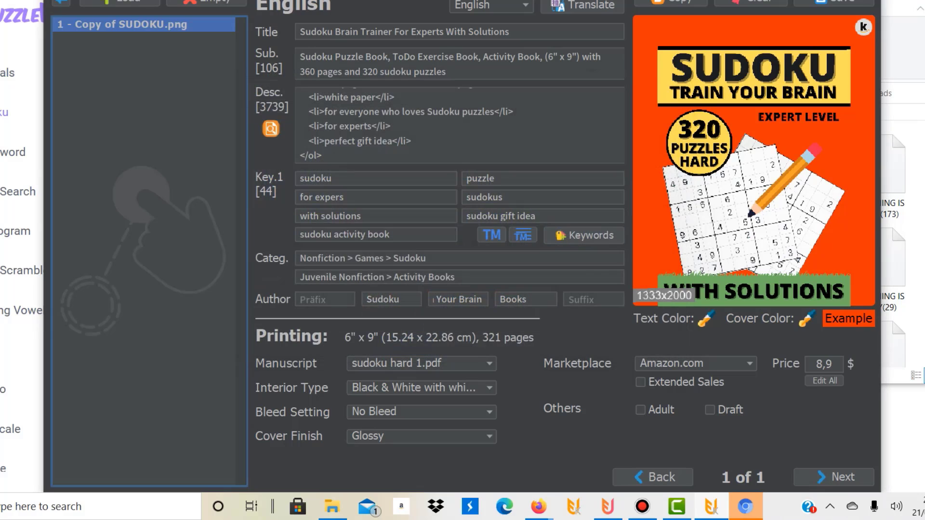
click(706, 318)
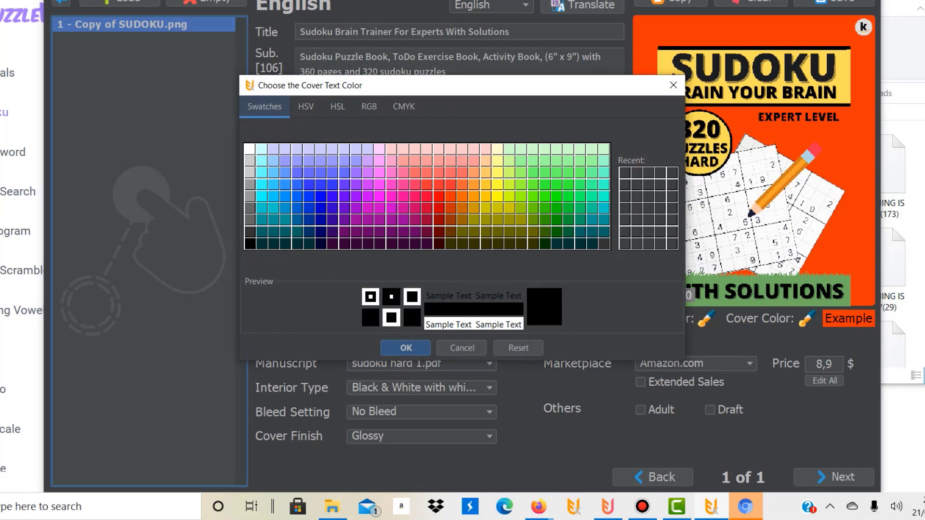
click(284, 185)
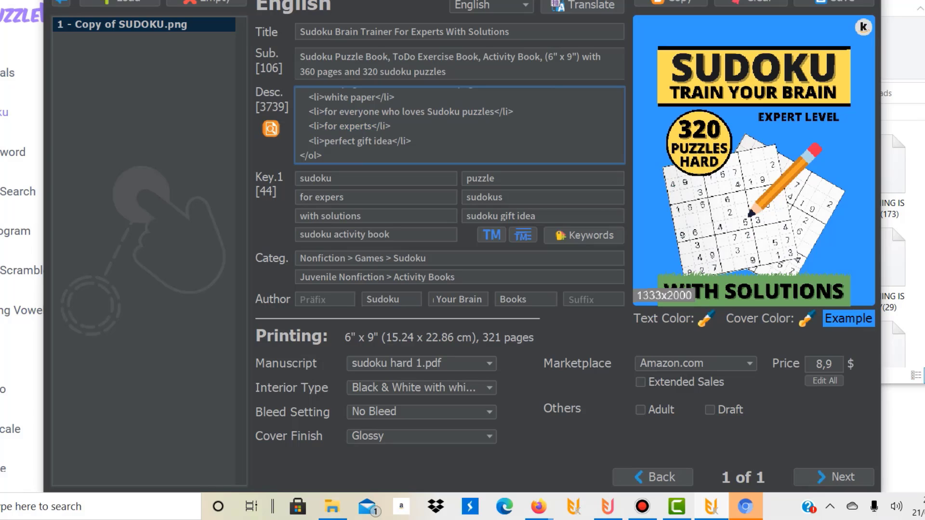
Correct the misspelled 'for expers' keyword to 'for experts'
click(390, 126)
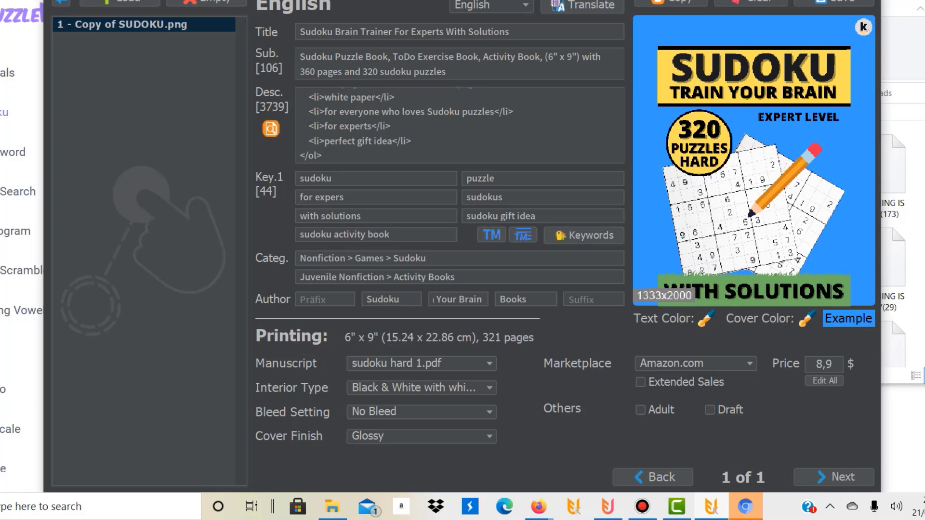
click(375, 197)
text(t)
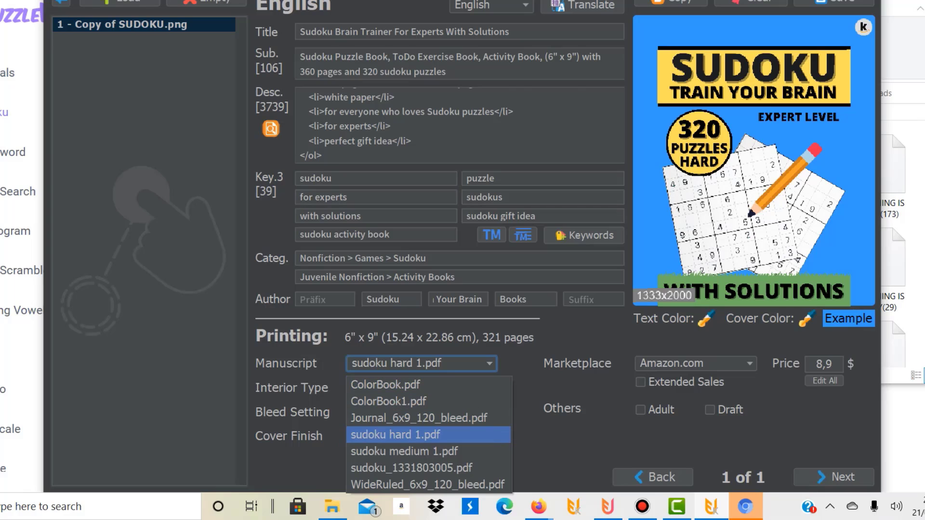
mouse_move(404, 451)
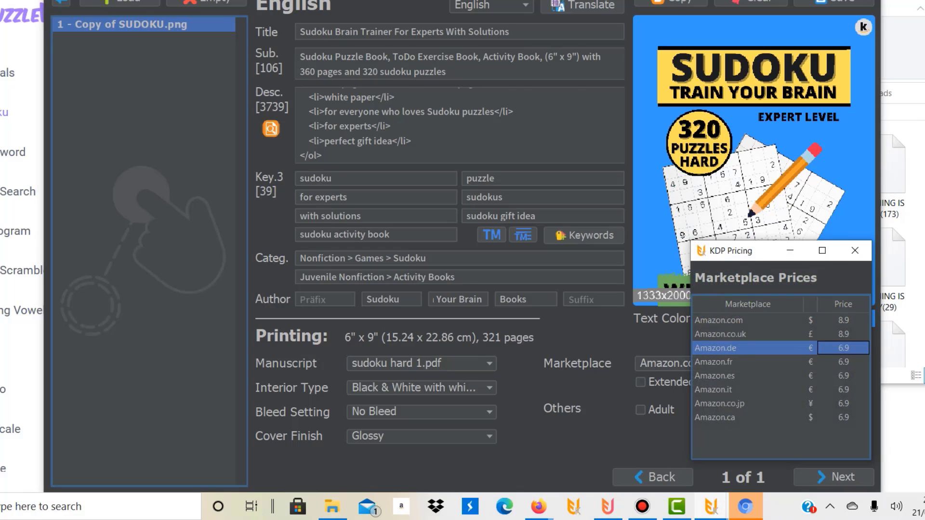
Enter 8.9 for the .de, .es and .it prices and 11.9 for .ca
double_click(844, 347)
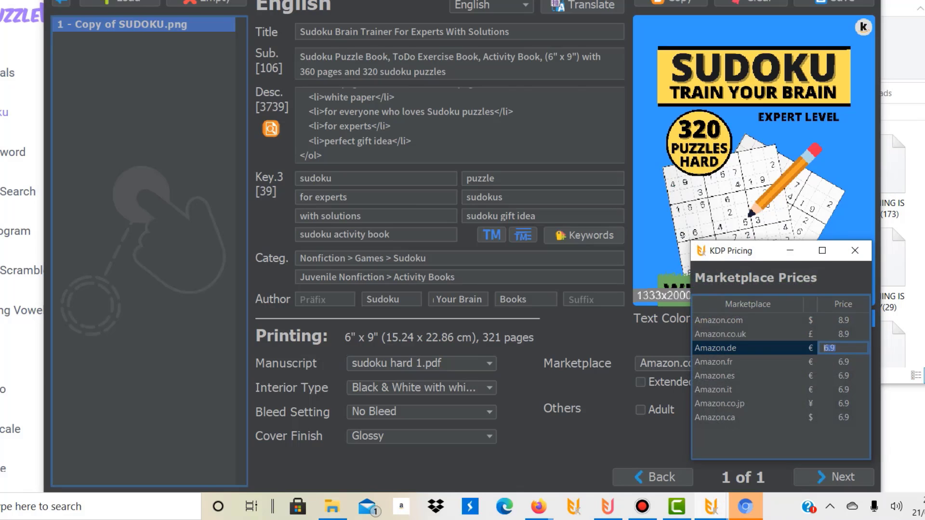
text(8)
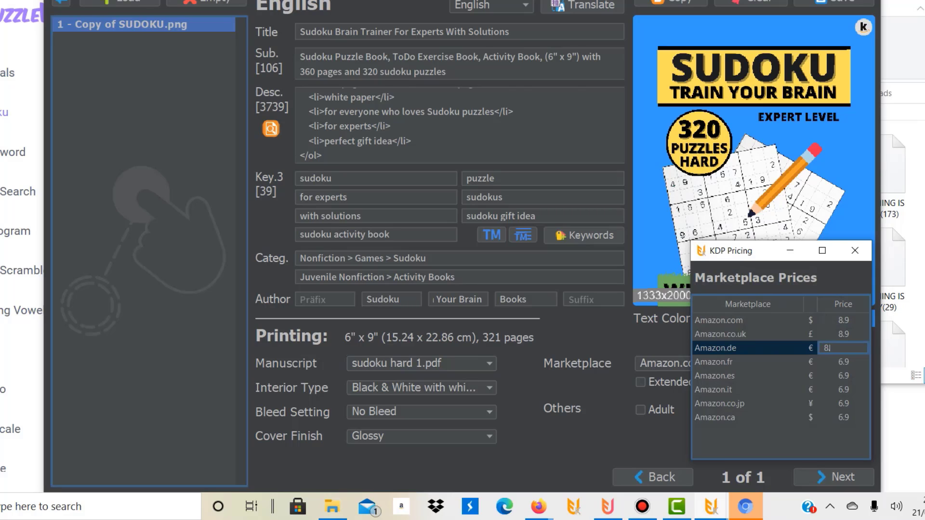
text(.9)
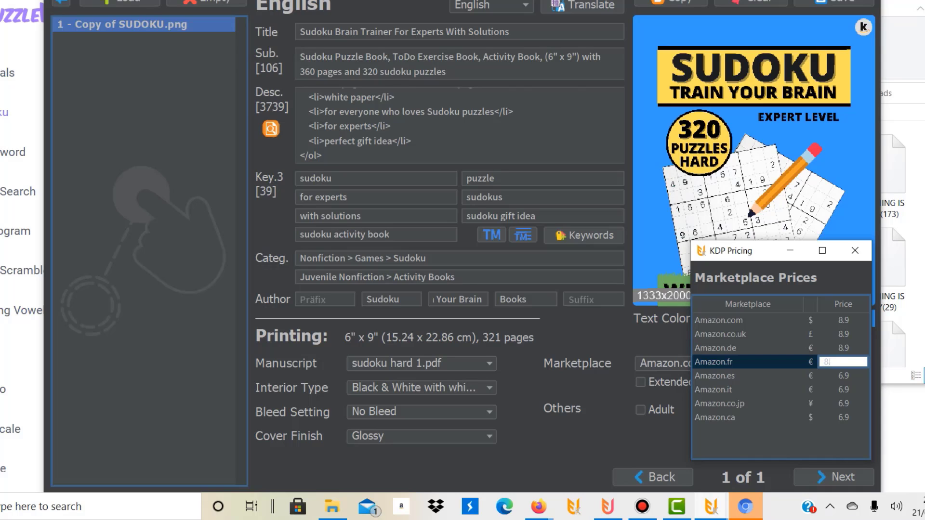
click(843, 376)
text(8.9)
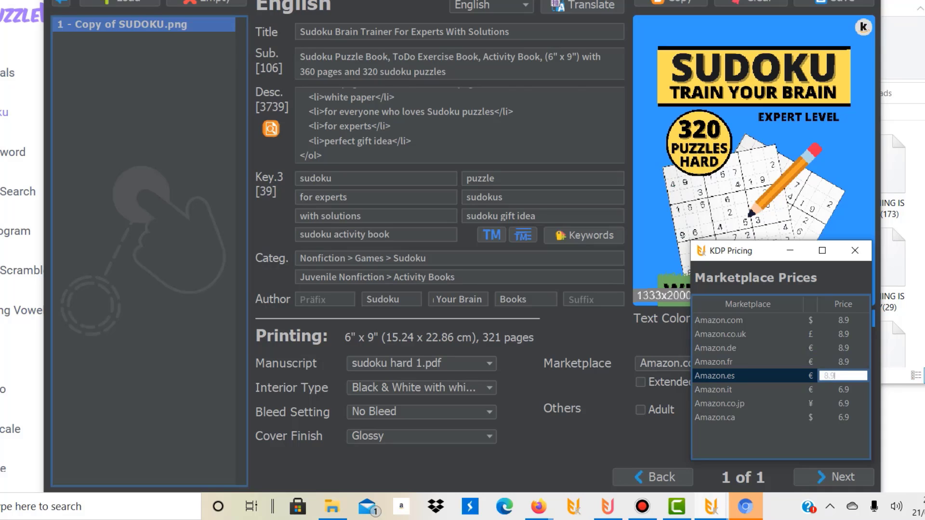
click(714, 389)
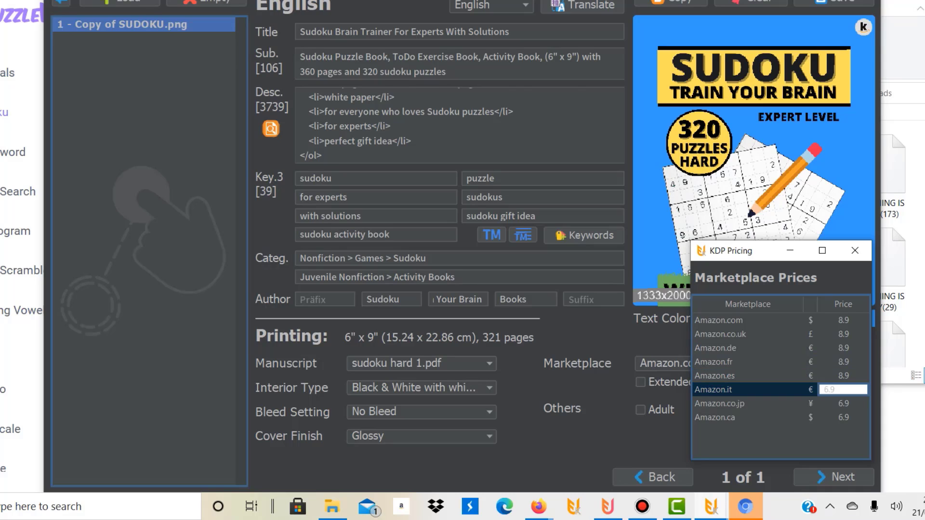
text(8.9)
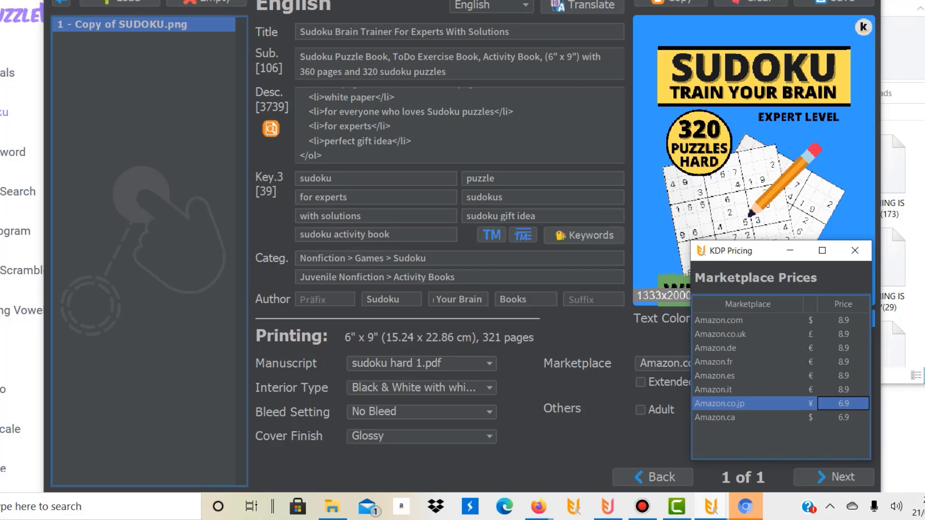
click(843, 418)
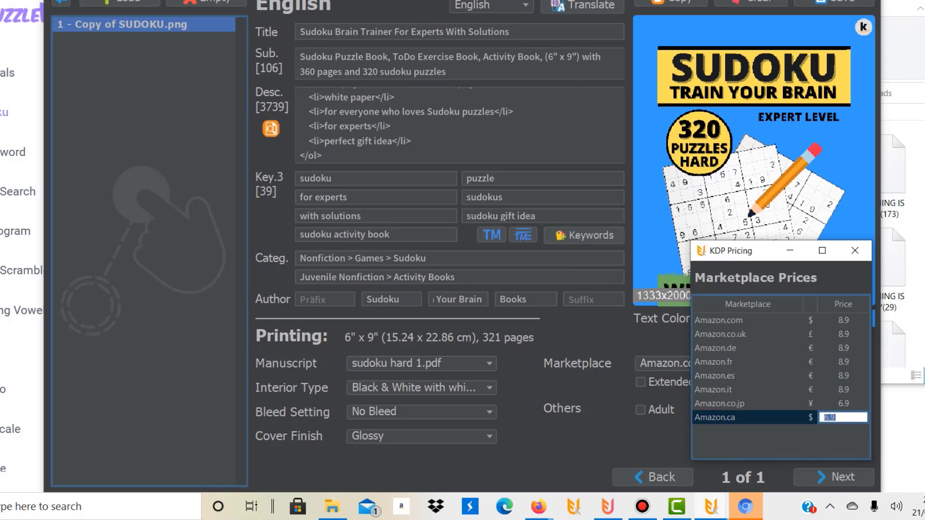
text(11.9)
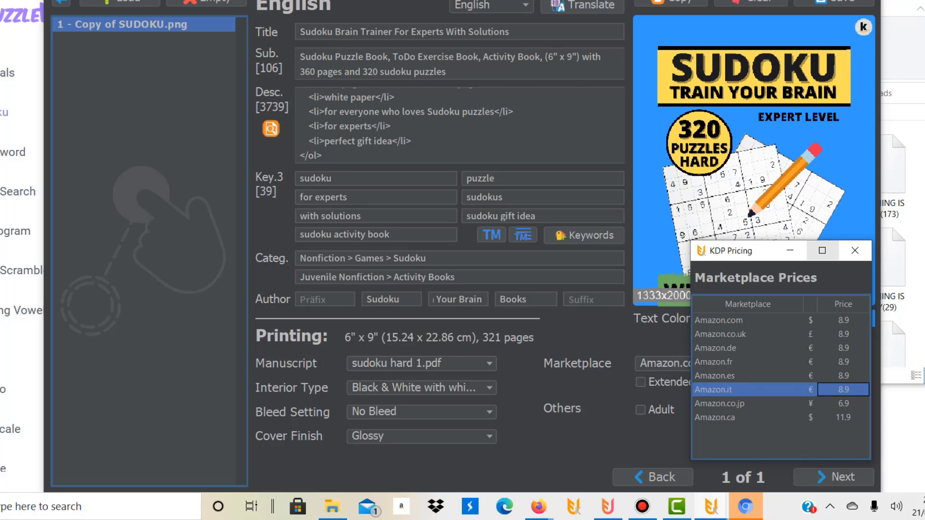
click(854, 250)
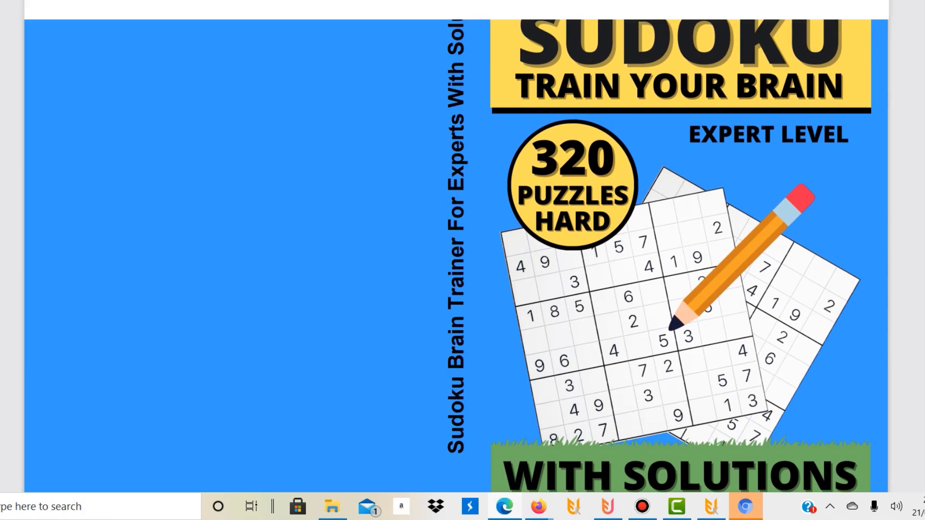
Scroll through the cover preview to inspect the blue front cover and spine title
scroll(down, 3)
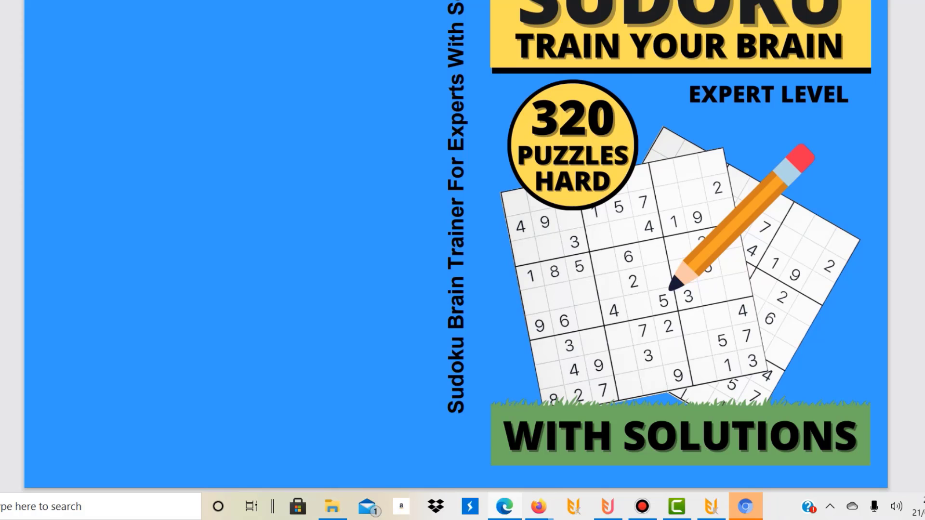
scroll(down, 3)
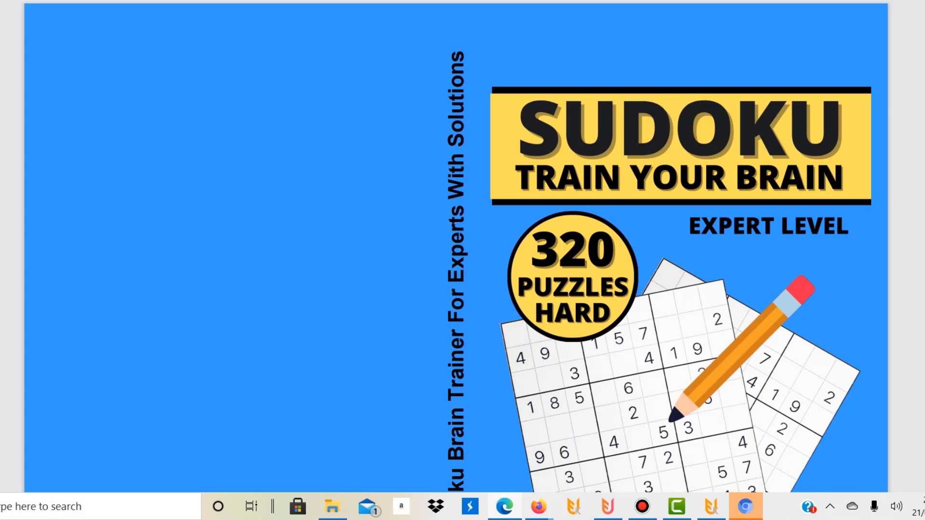
scroll(down, 3)
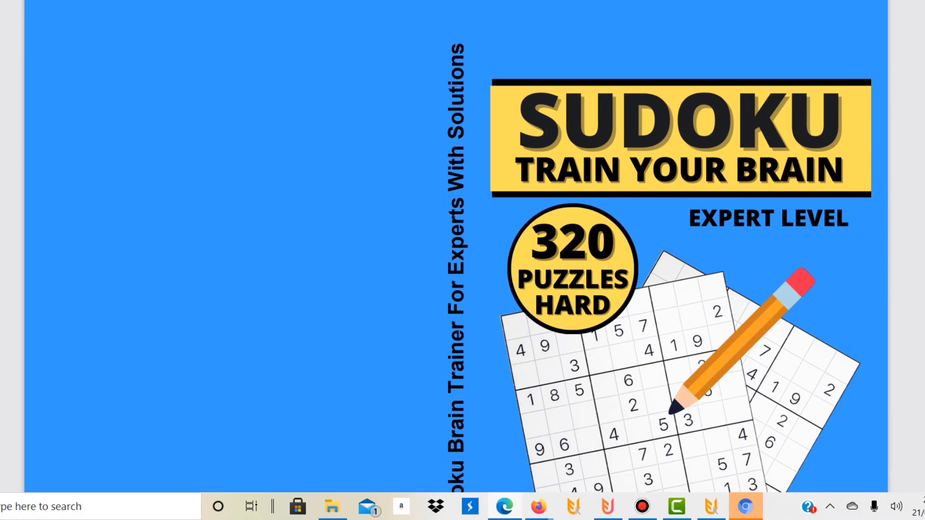
scroll(down, 3)
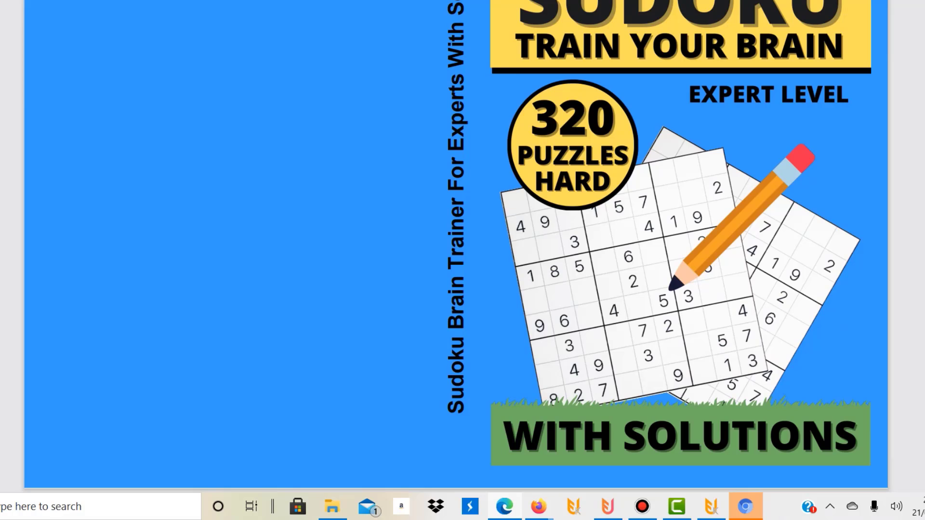